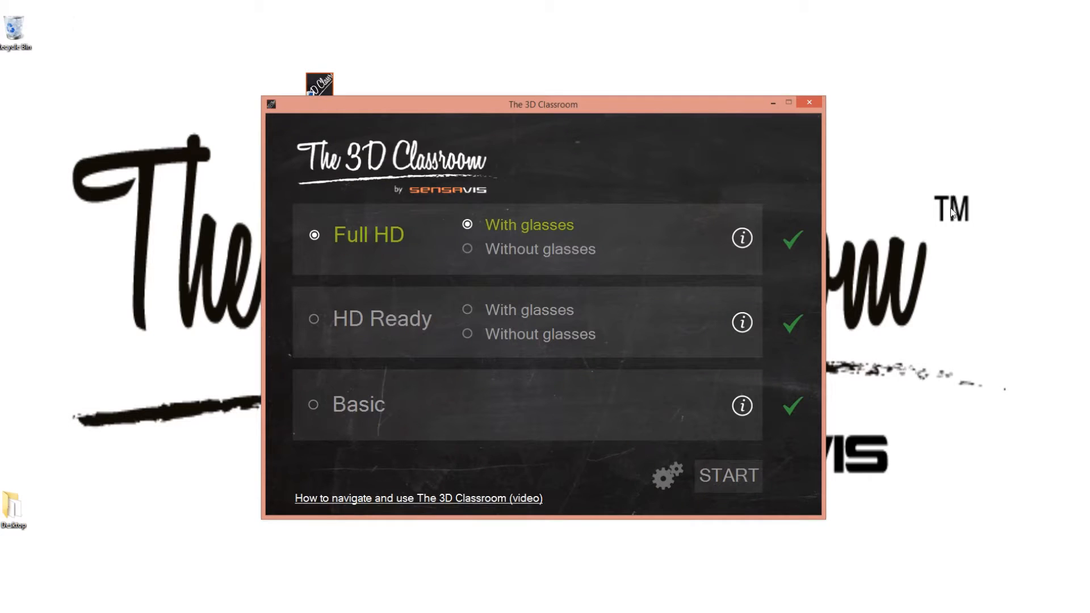
mouse_move(663, 199)
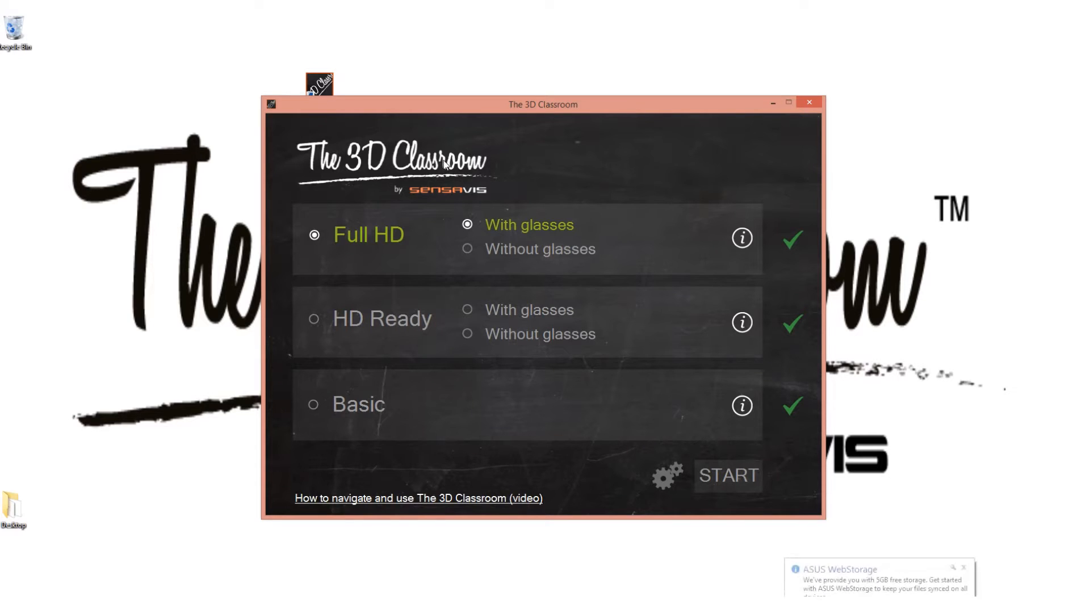
mouse_move(403, 241)
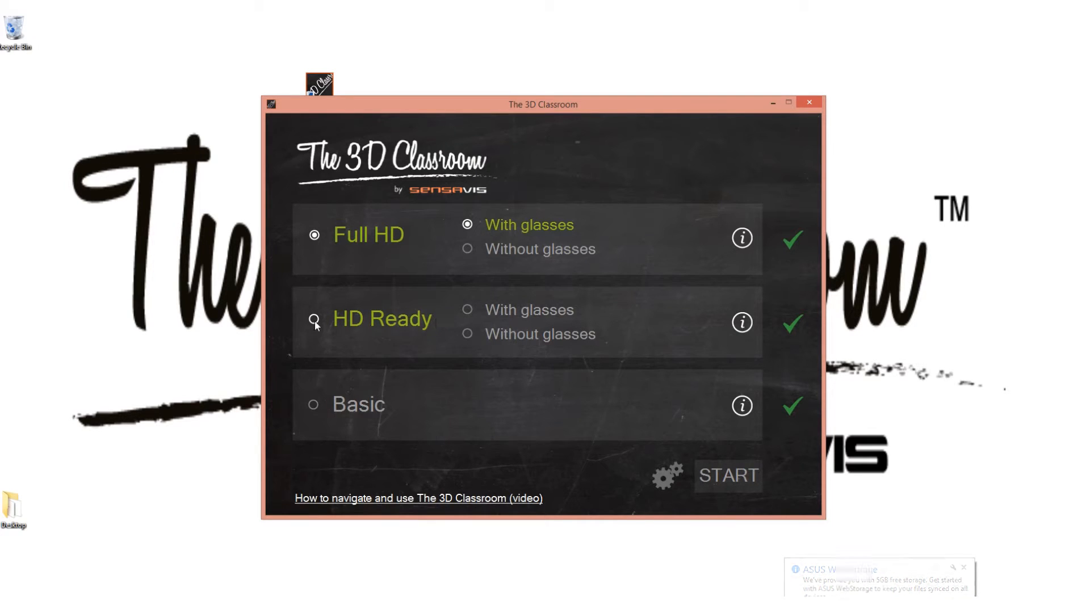
Try HD Ready, return to Full HD and choose its without-glasses option
click(314, 319)
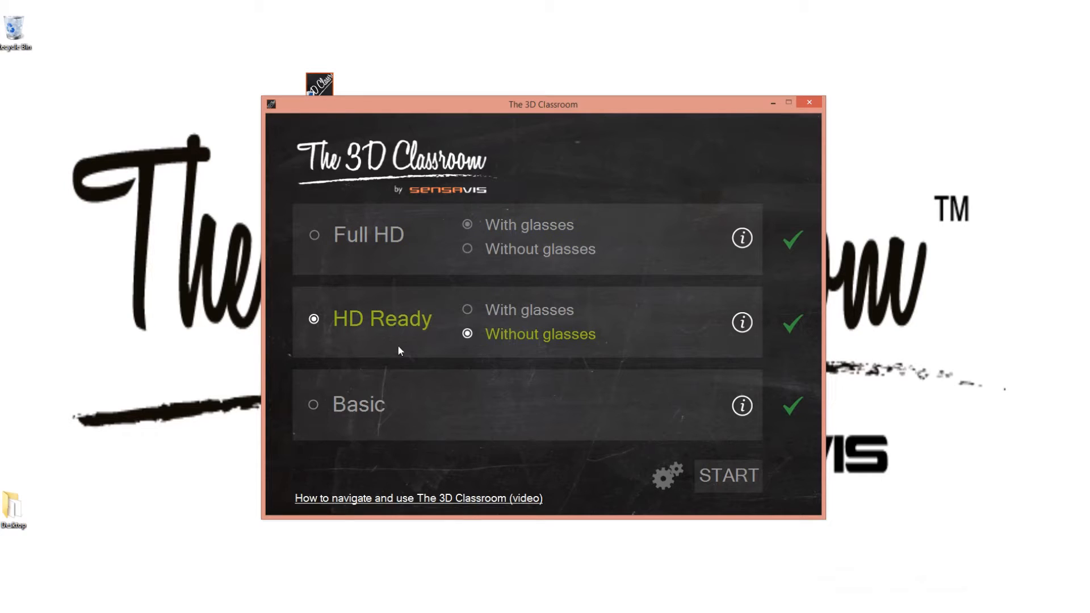
mouse_move(336, 248)
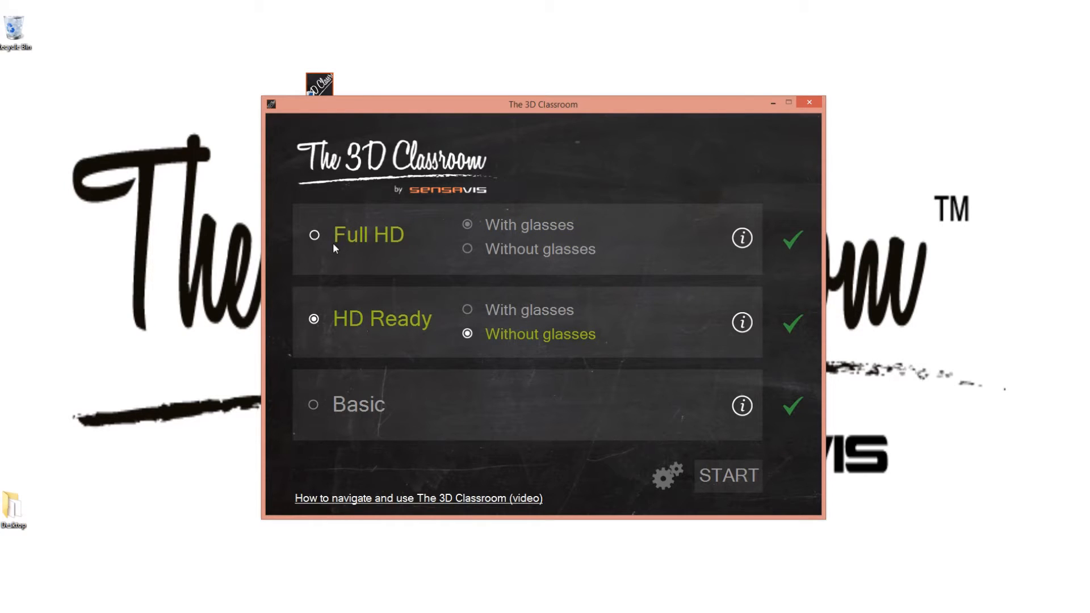
click(314, 235)
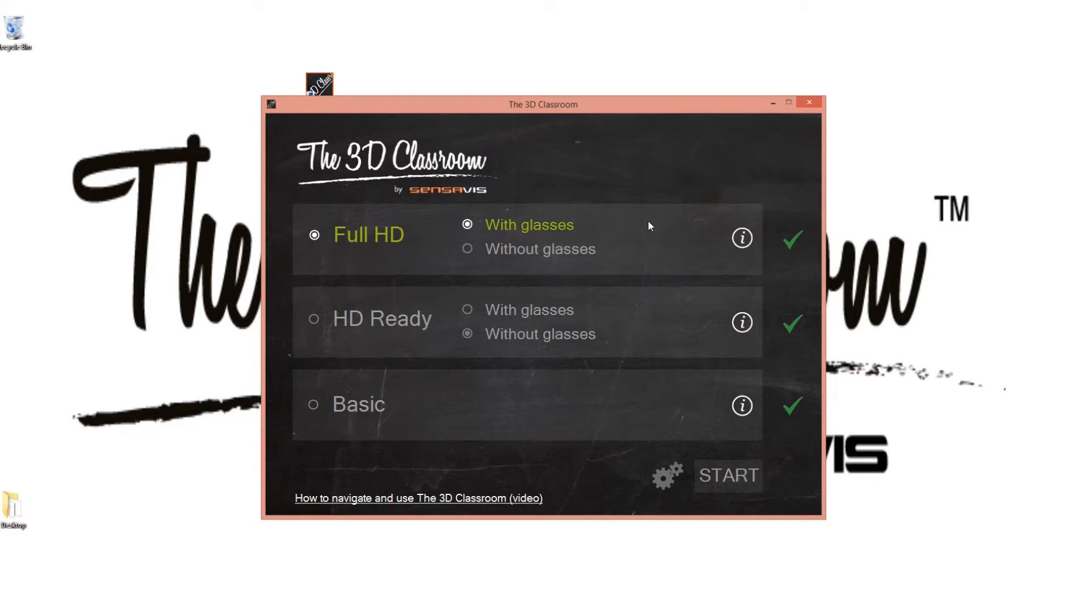
click(467, 249)
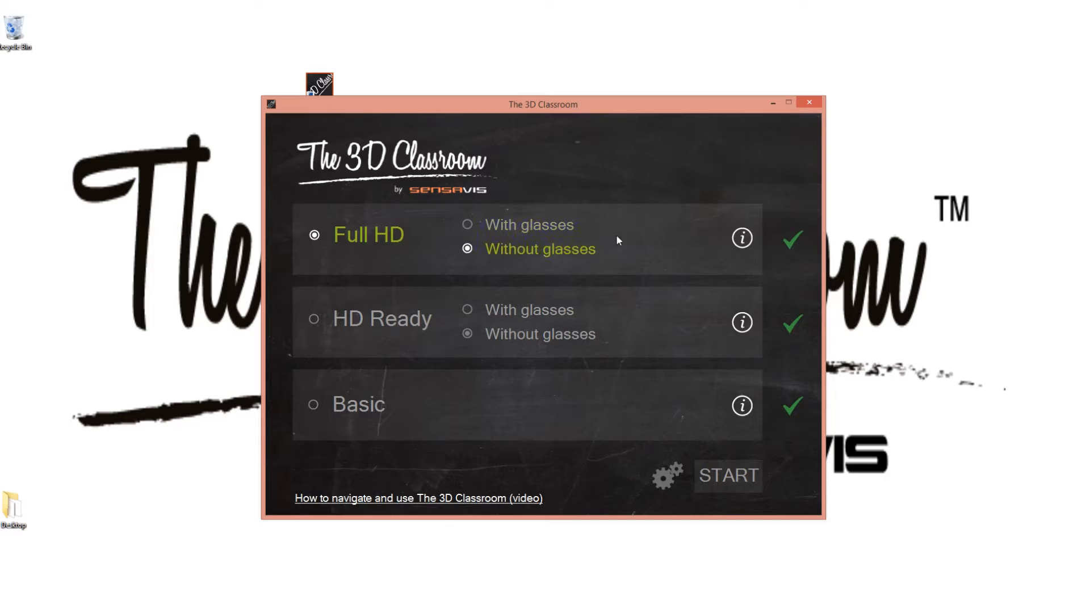
mouse_move(630, 237)
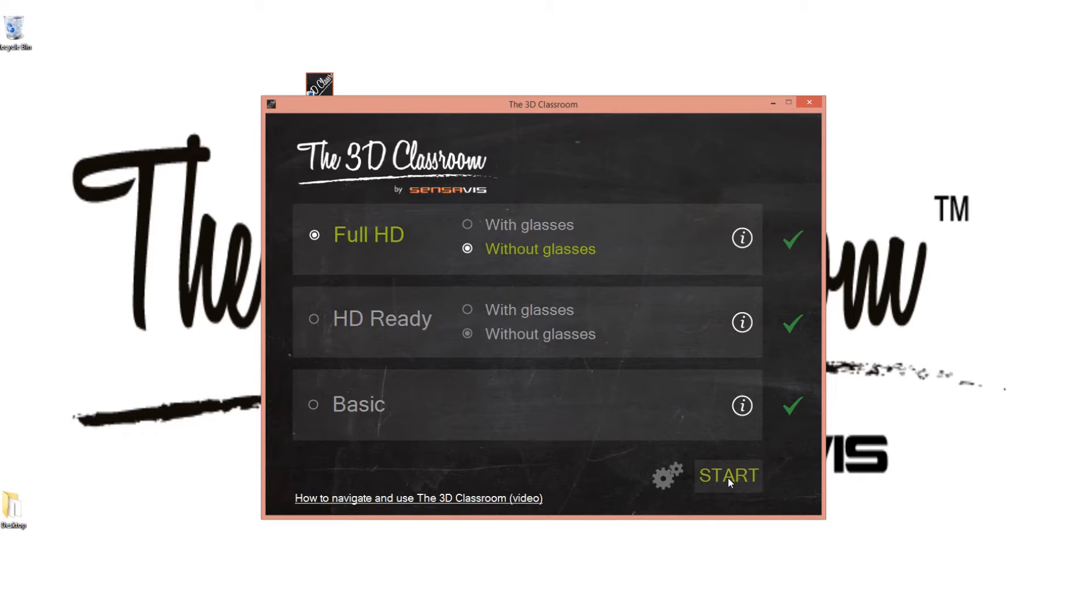
Start the program so the Cells table of contents appears
click(727, 475)
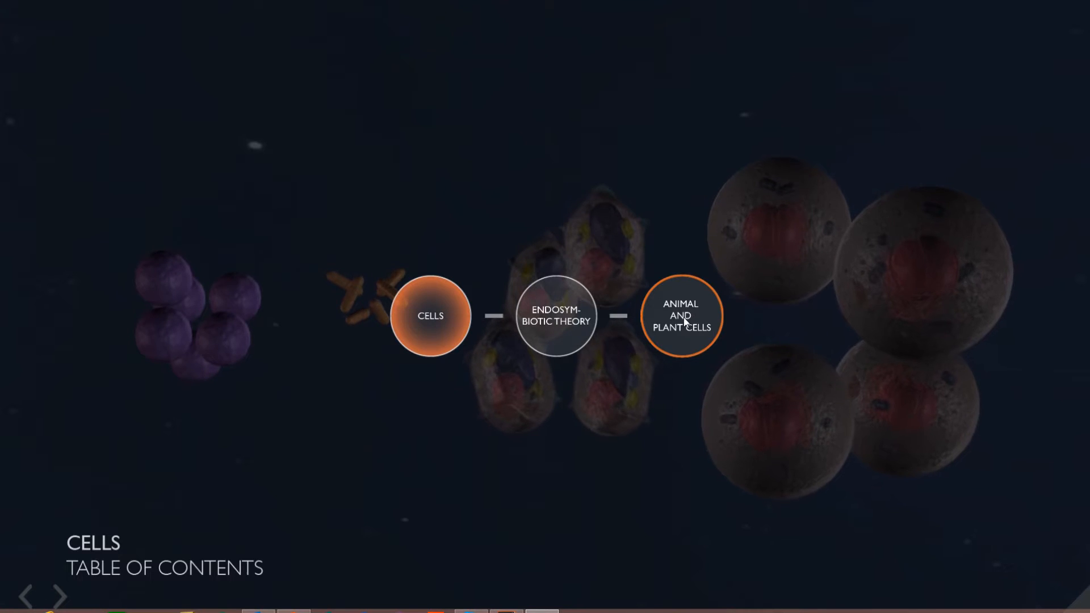
Open the Animal and Plant Cells topic showing a plant cell beside an animal cell
click(682, 315)
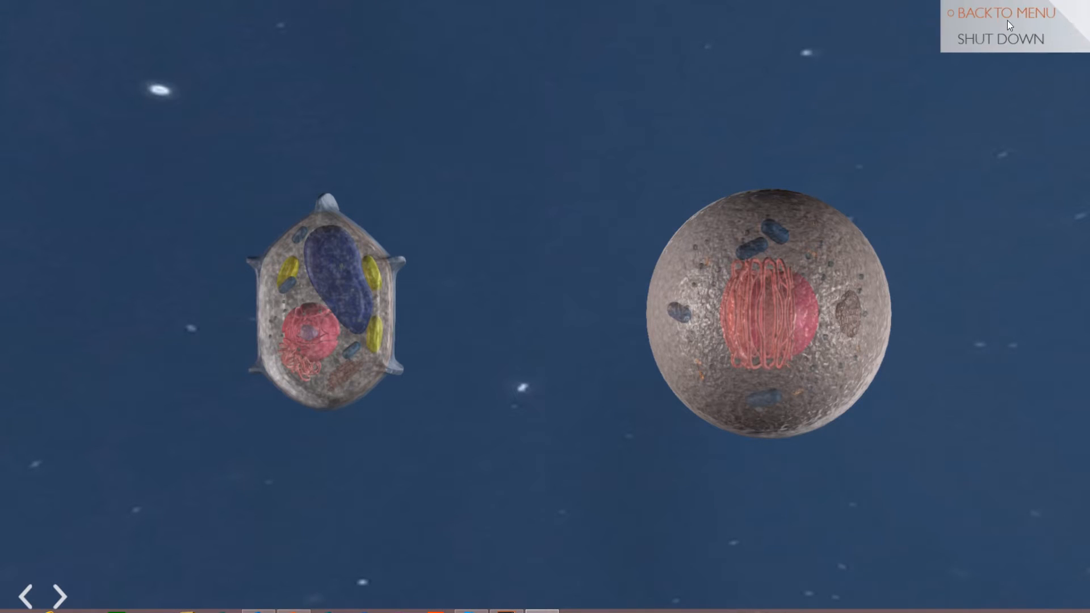
Leave the cells scene and bring up The Lungs table of contents
click(1003, 12)
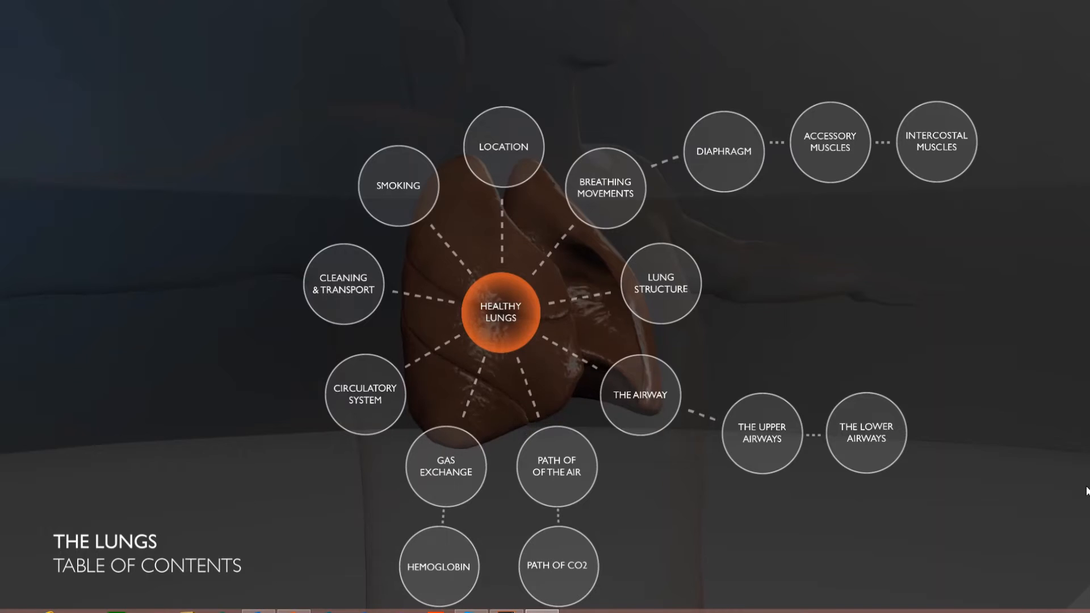
Open Healthy Lungs and hide the skin, intestines and other outer layers of the body model
click(556, 565)
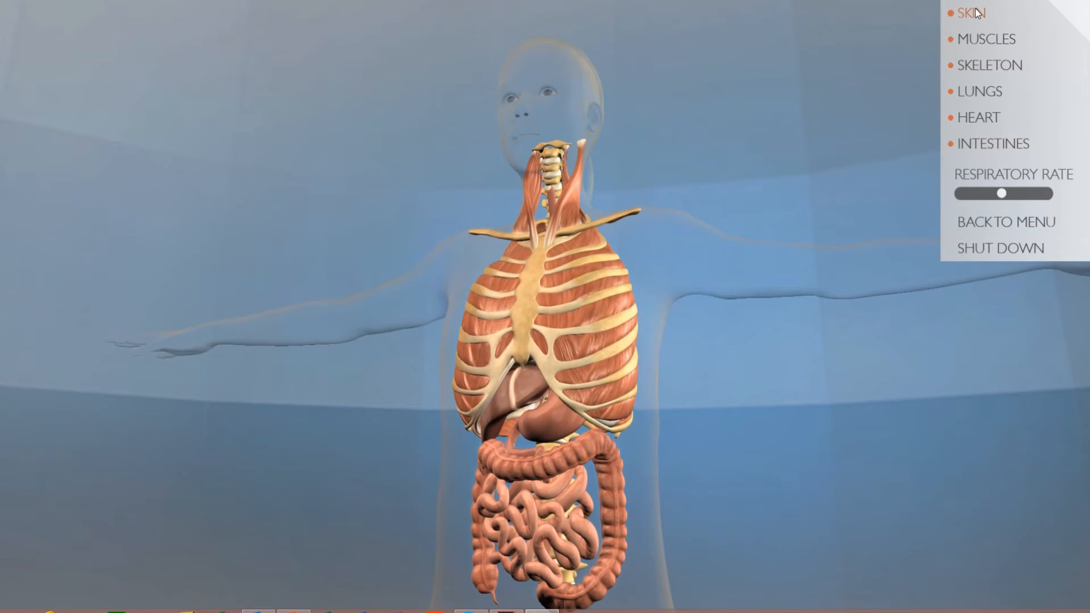
click(992, 144)
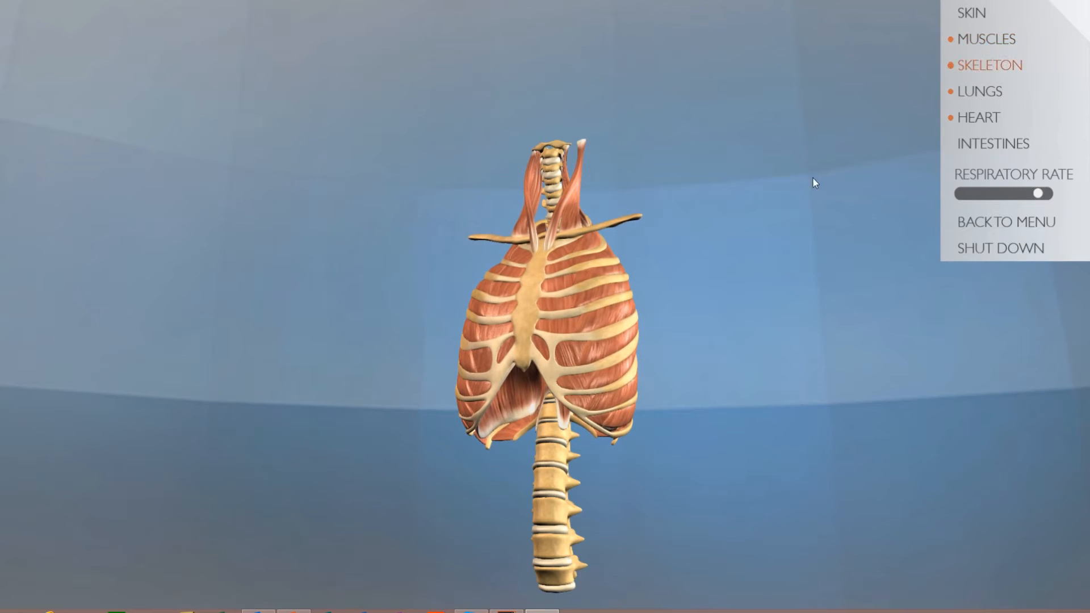
click(977, 117)
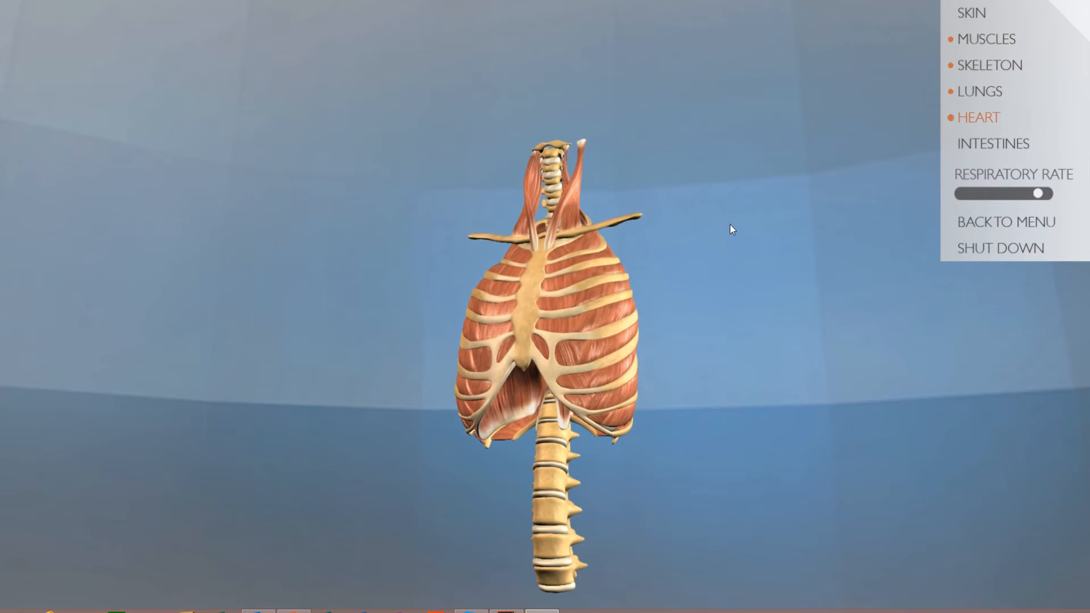
click(979, 91)
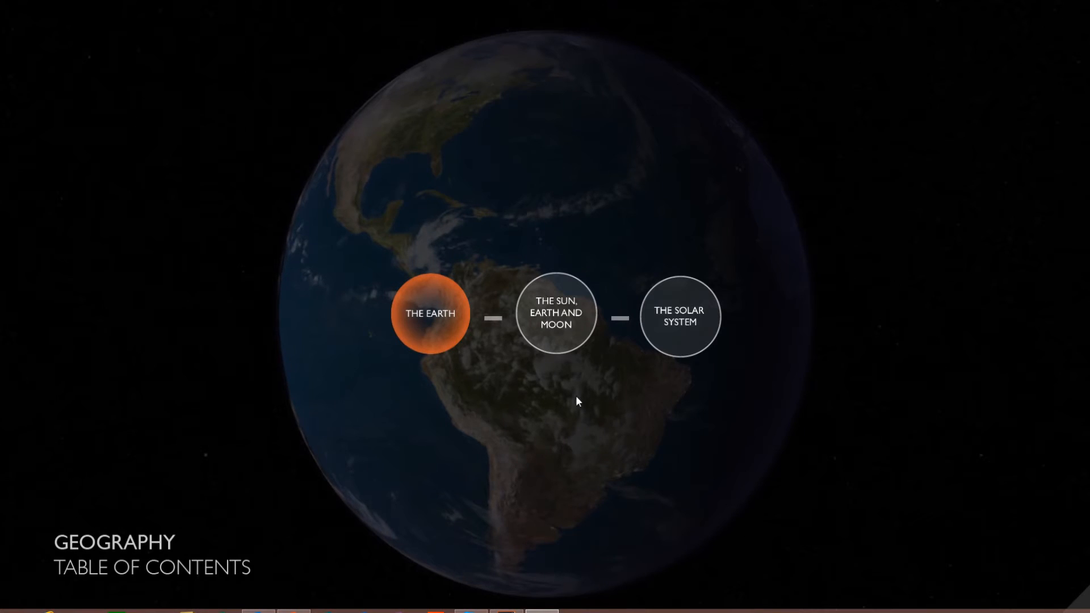
mouse_move(557, 324)
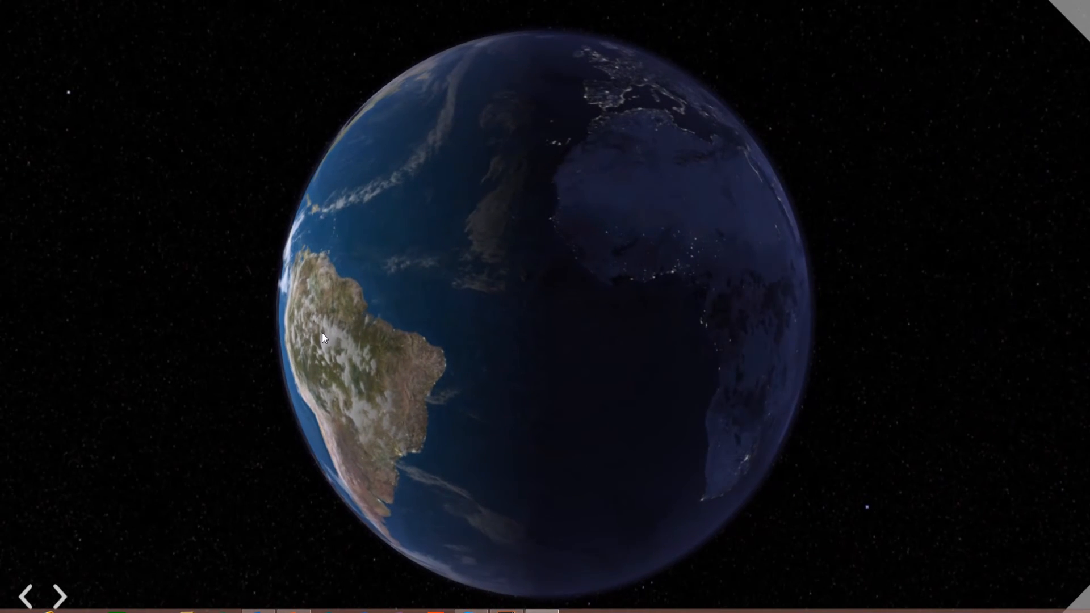
Spin the Earth globe round to face the Americas
drag(324, 338, 535, 341)
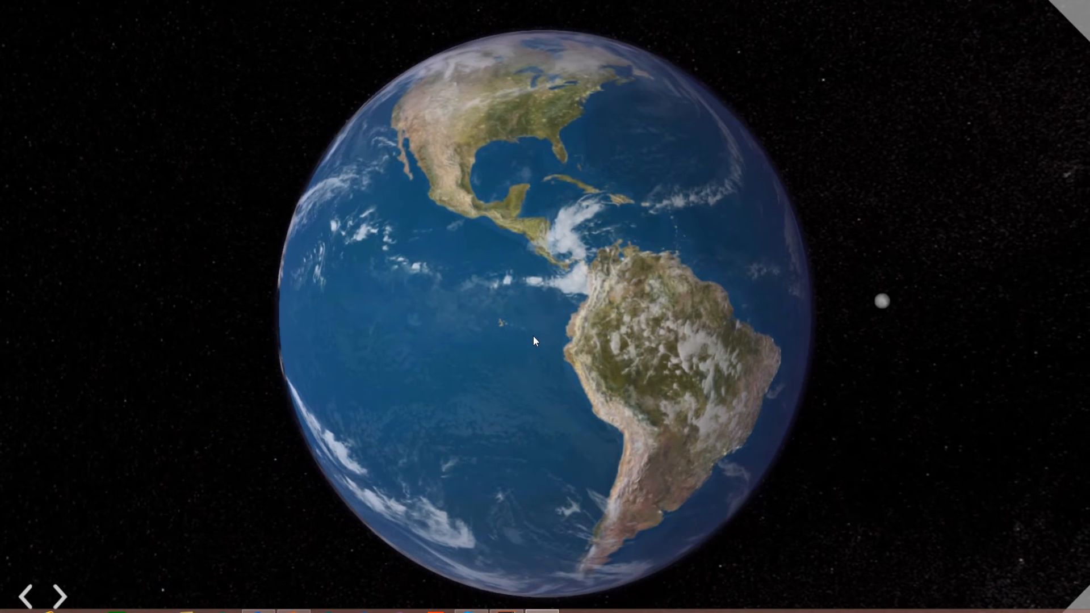
mouse_move(1062, 33)
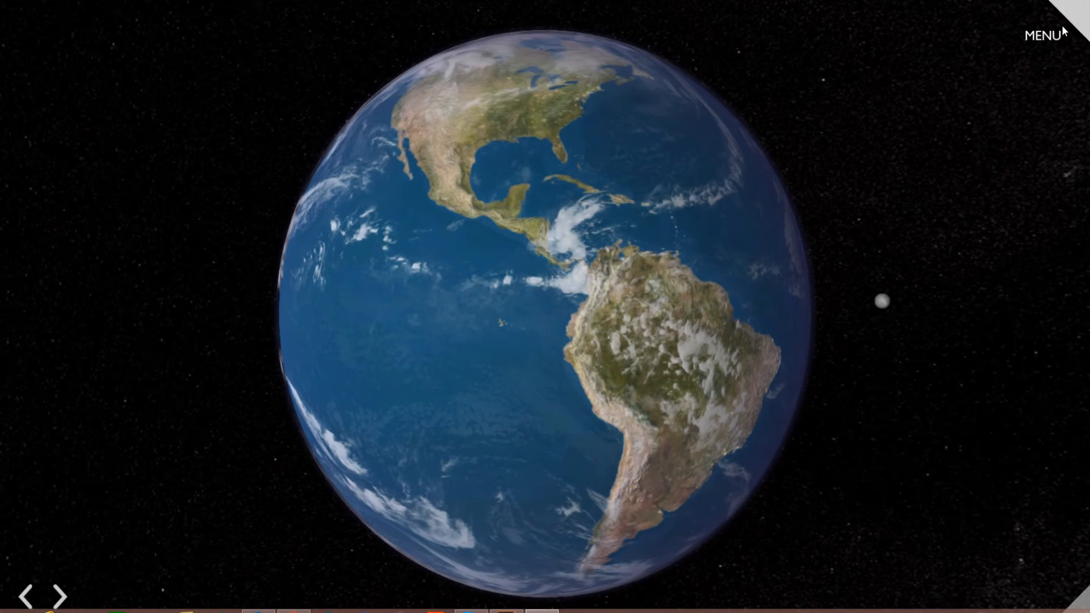
Toggle the Moon off and on, speed time up so Earth spins faster, then slow it back down
click(1043, 32)
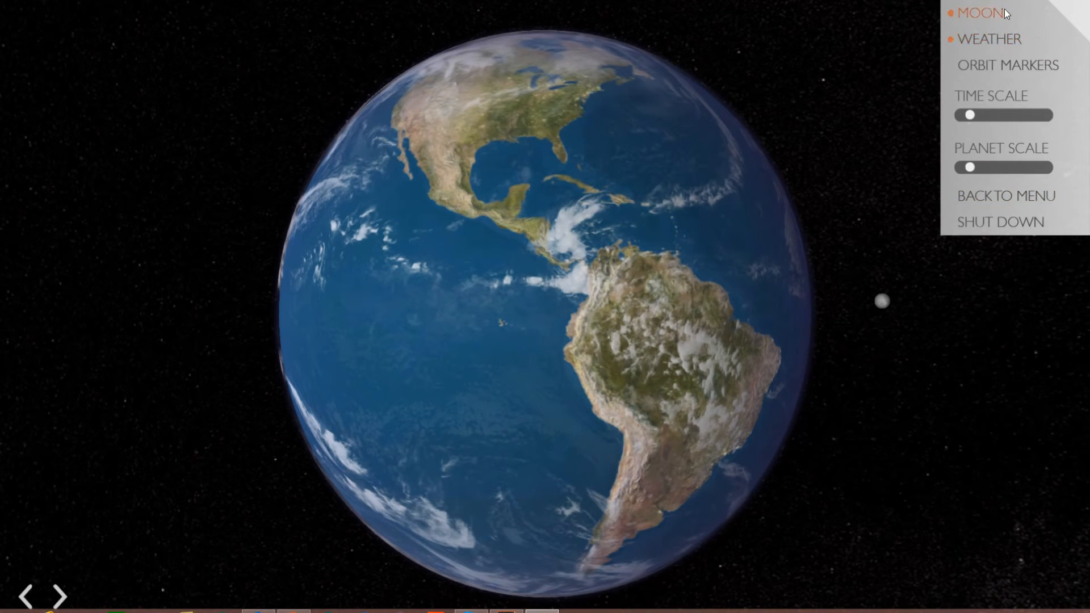
click(974, 12)
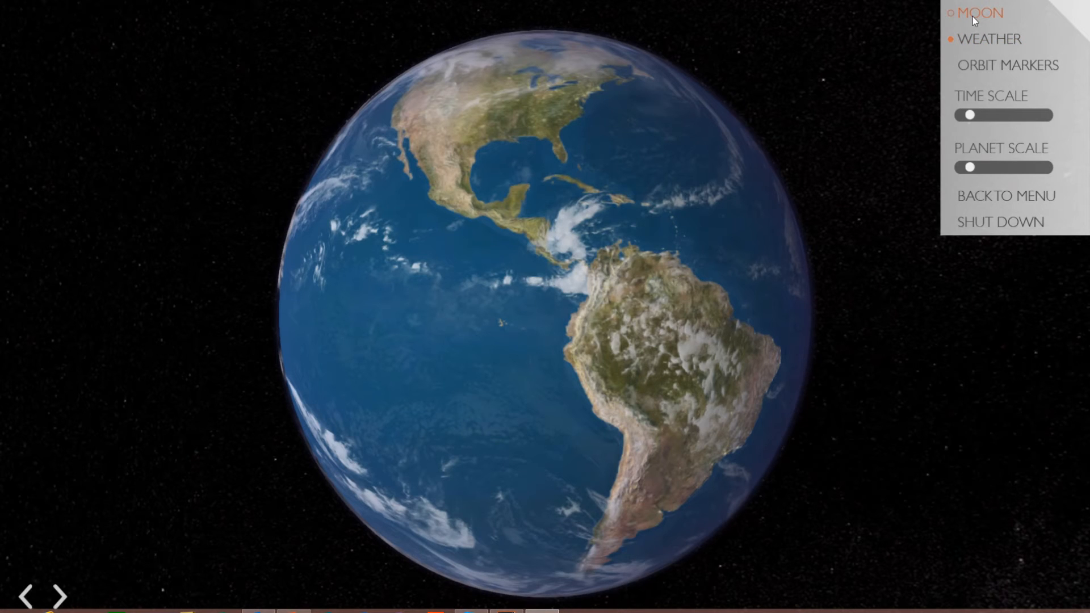
click(976, 11)
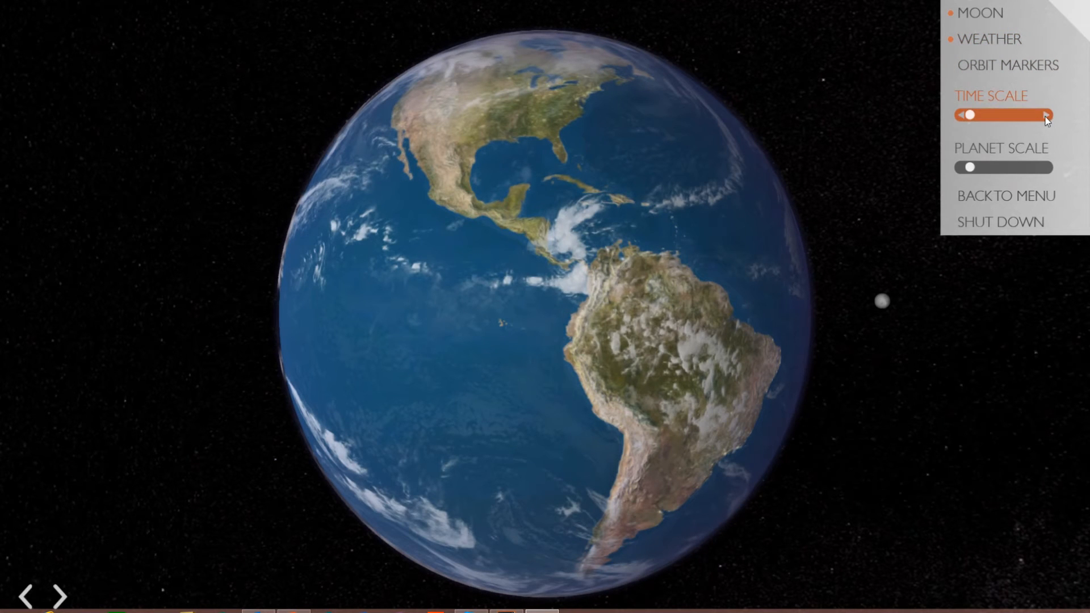
drag(968, 114, 989, 115)
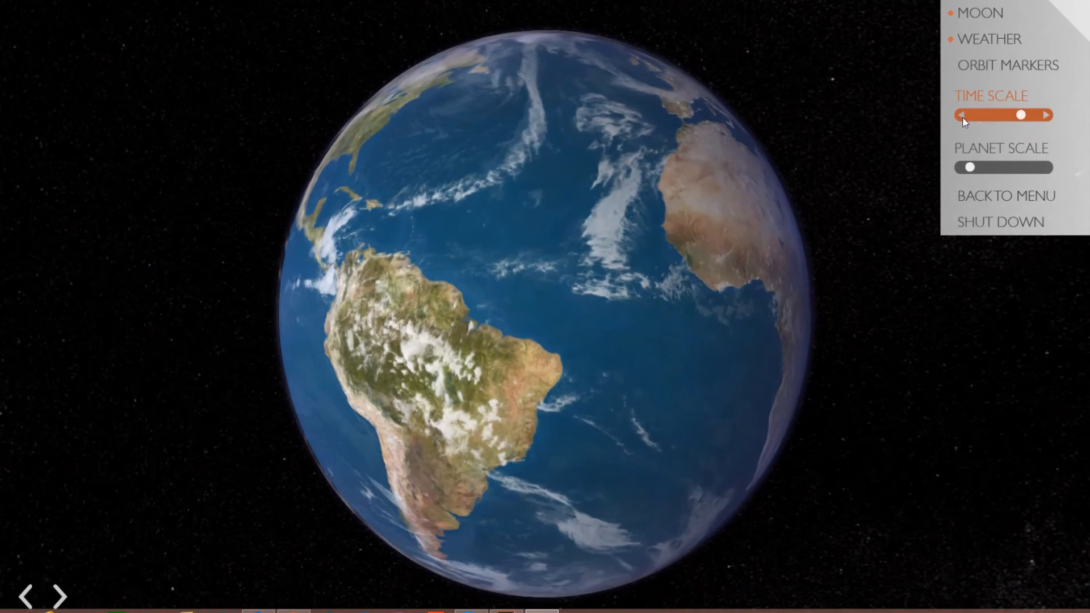
drag(1022, 114, 1005, 115)
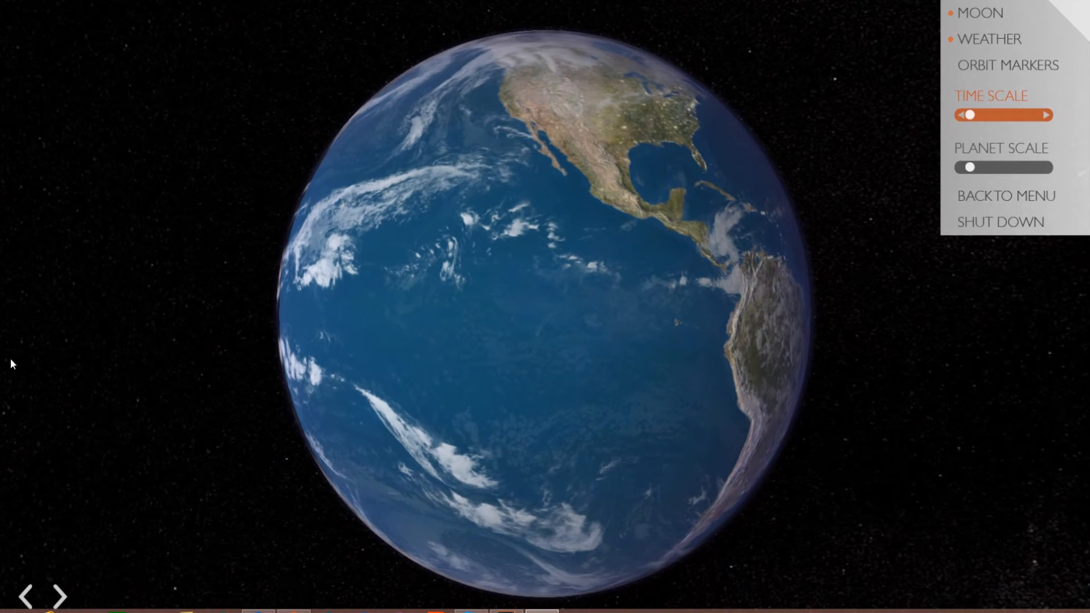
mouse_move(88, 581)
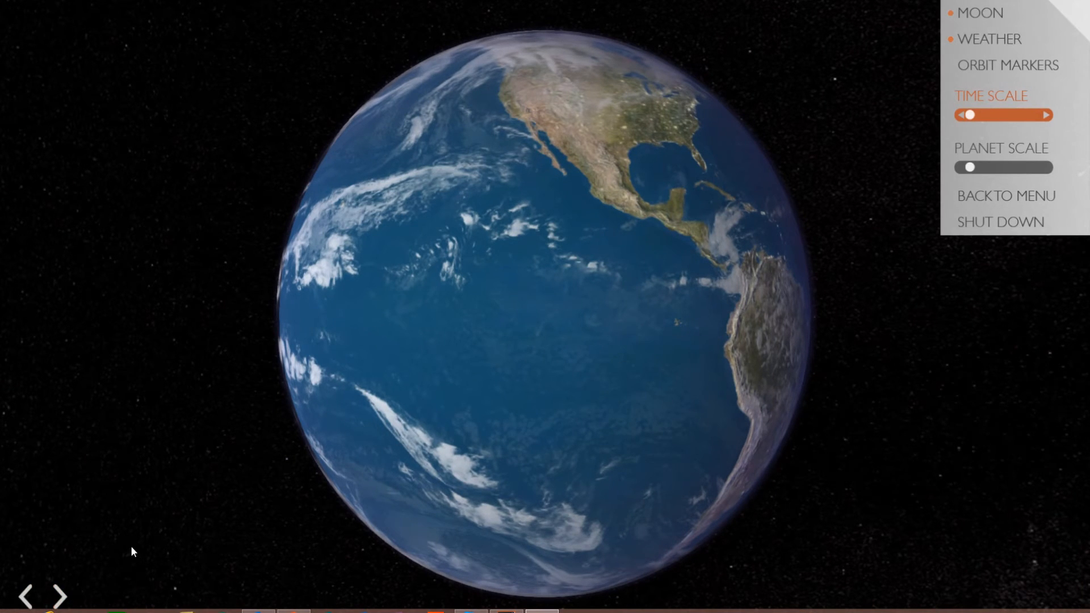
Show the planets' orbit markers and raise the planet scale to enlarge them
click(1006, 65)
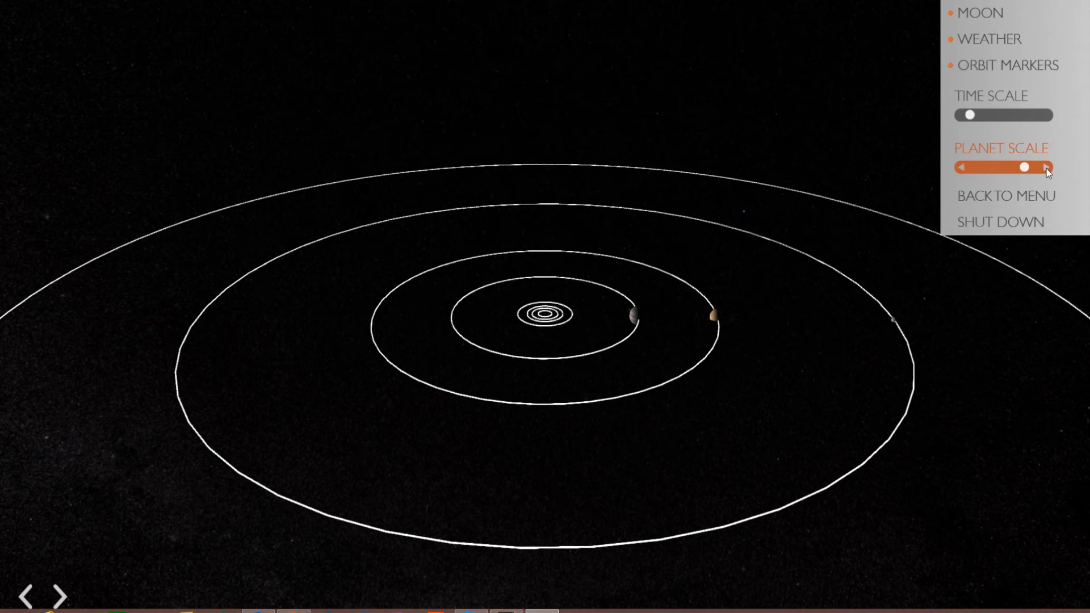
drag(1021, 167, 1038, 167)
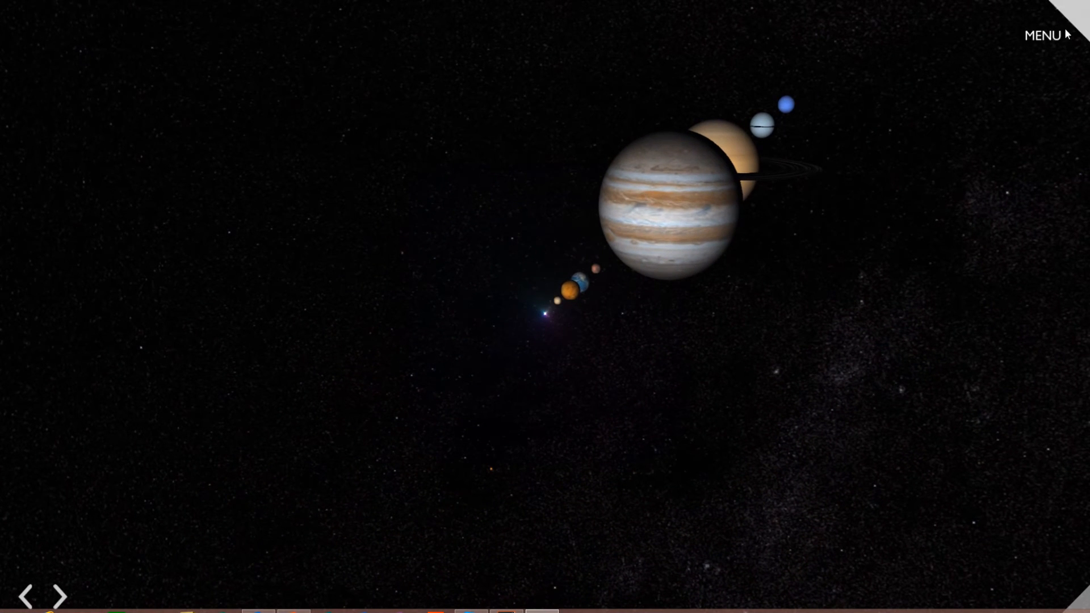
Return to the main menu and open the Pythagorean Theorem lesson from Geometry
click(1042, 35)
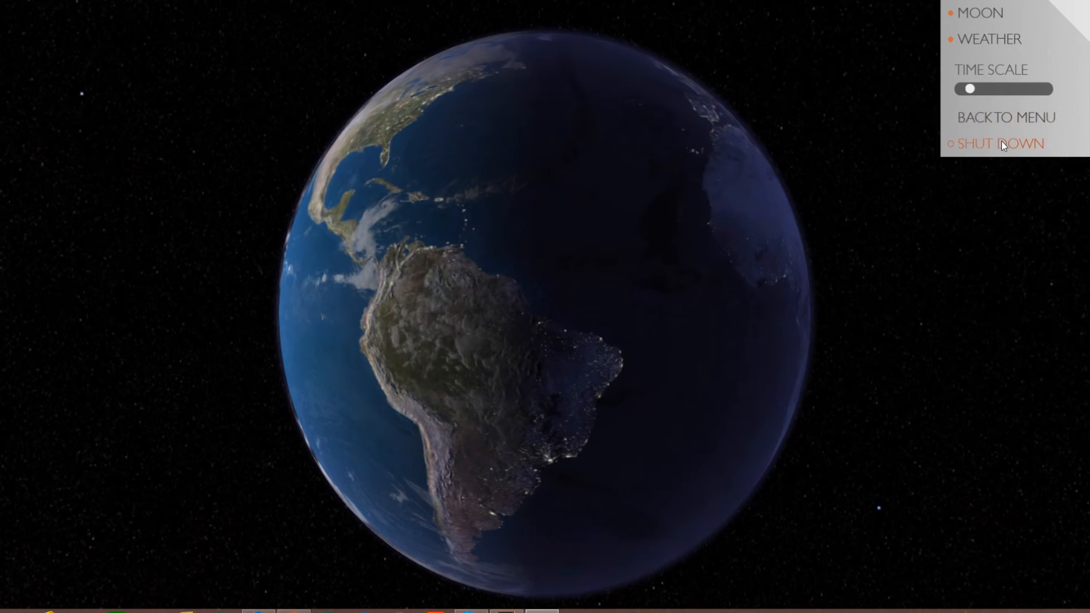
click(1000, 143)
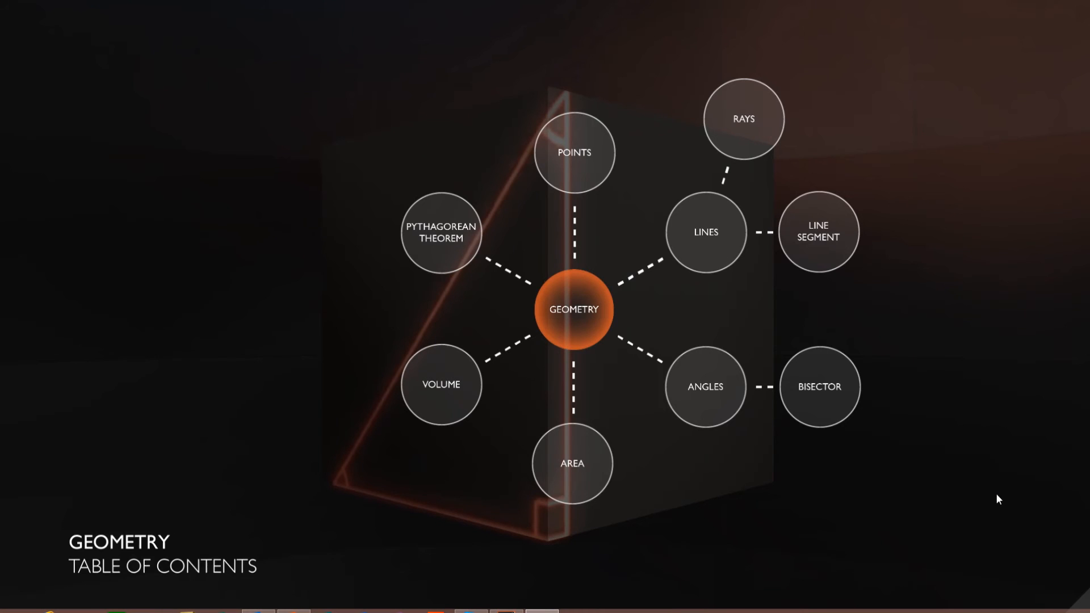
mouse_move(974, 288)
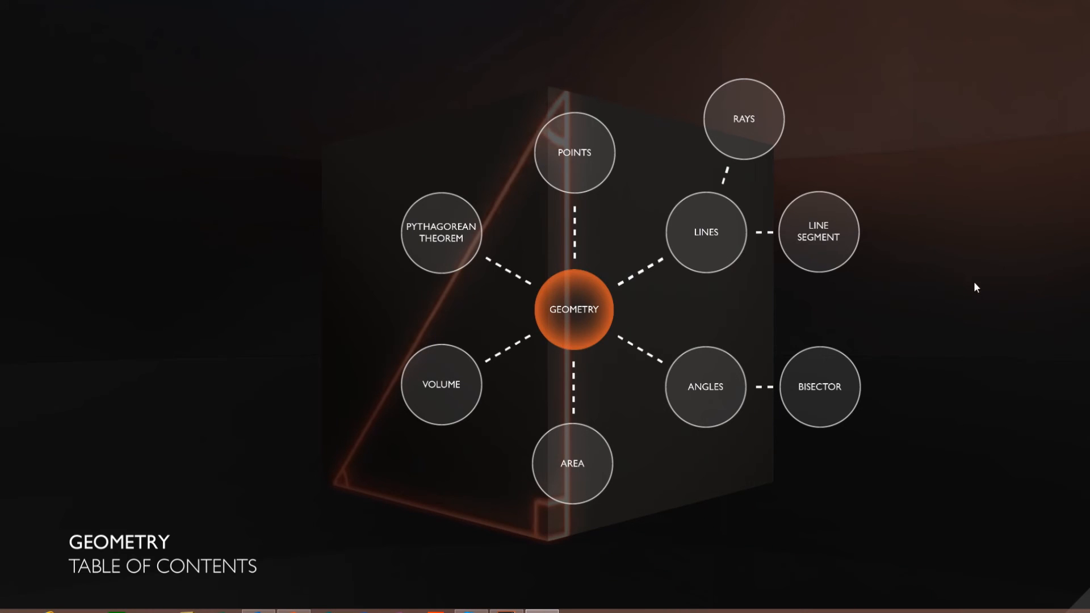
mouse_move(438, 248)
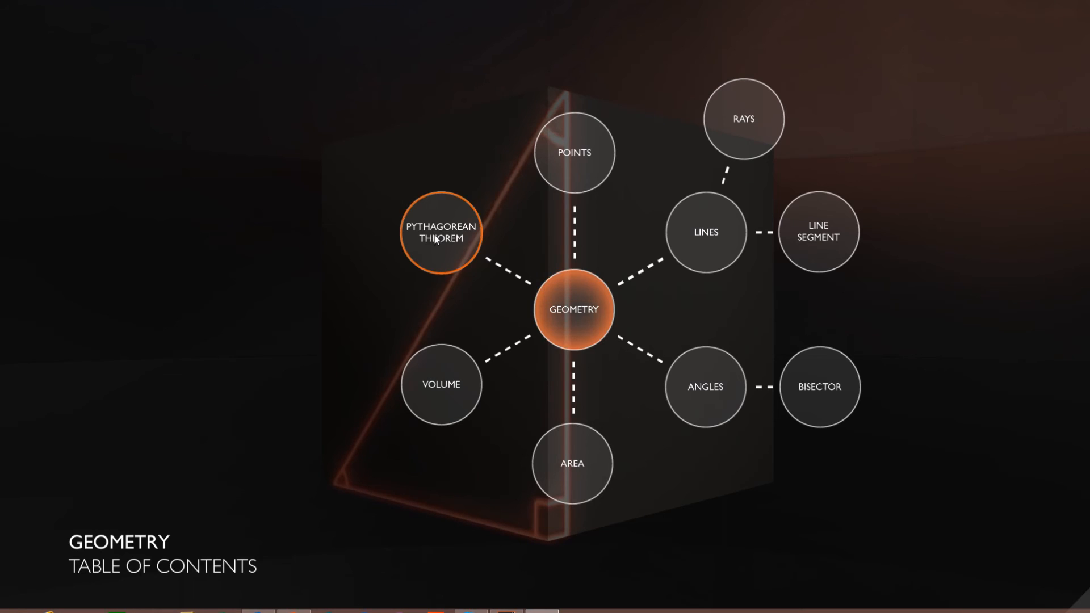
click(438, 234)
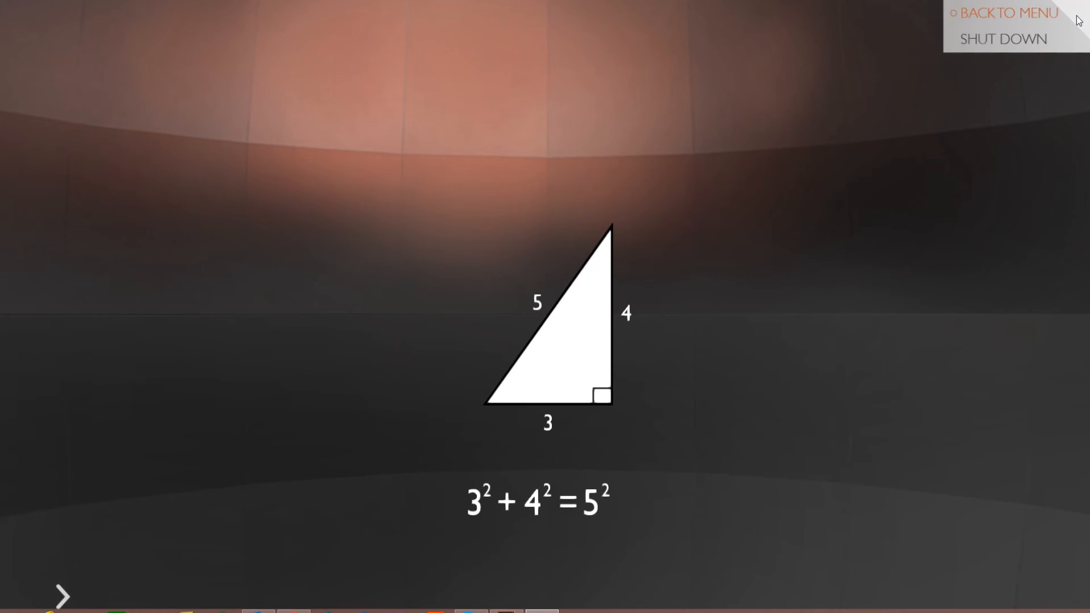
mouse_move(1008, 16)
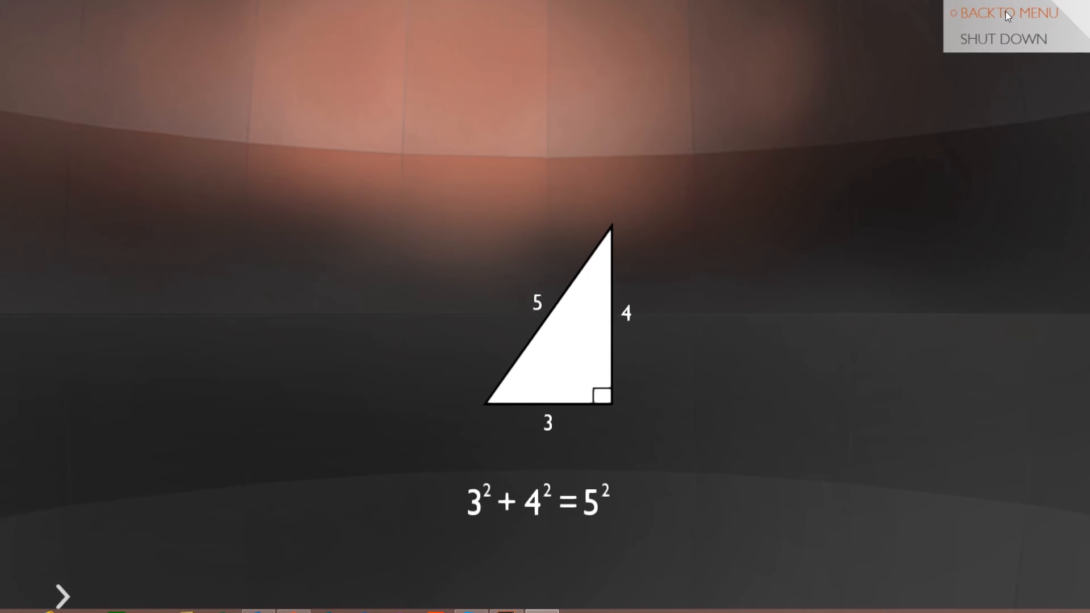
mouse_move(995, 39)
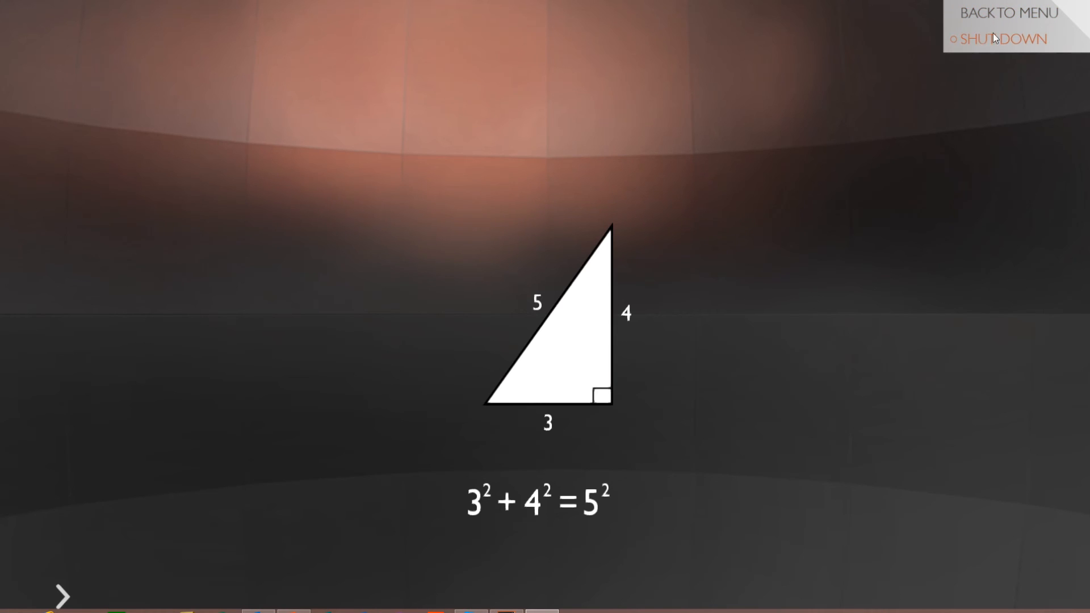
mouse_move(707, 322)
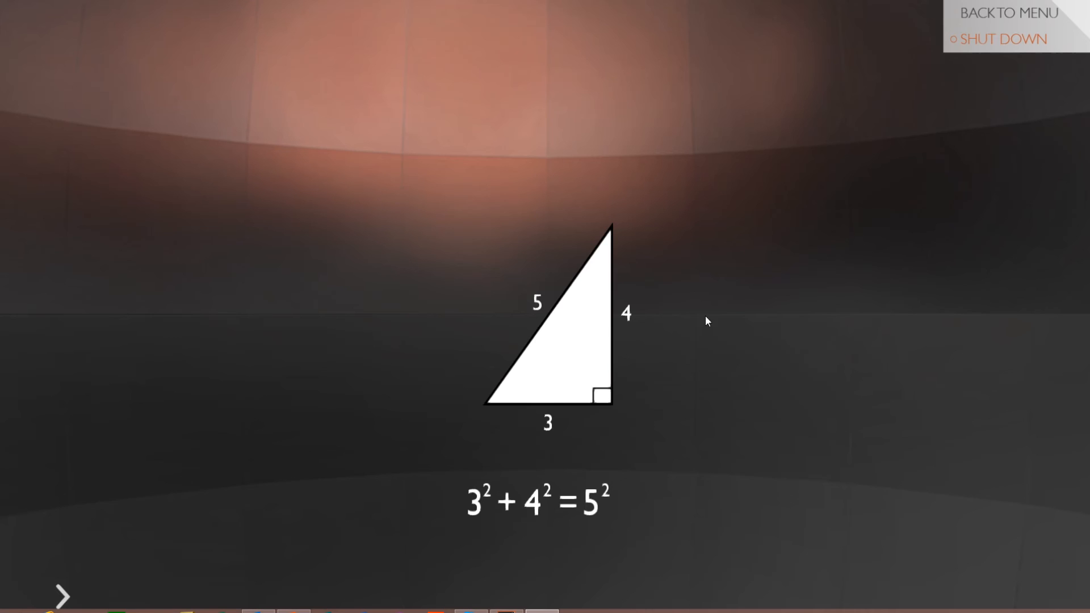
mouse_move(481, 341)
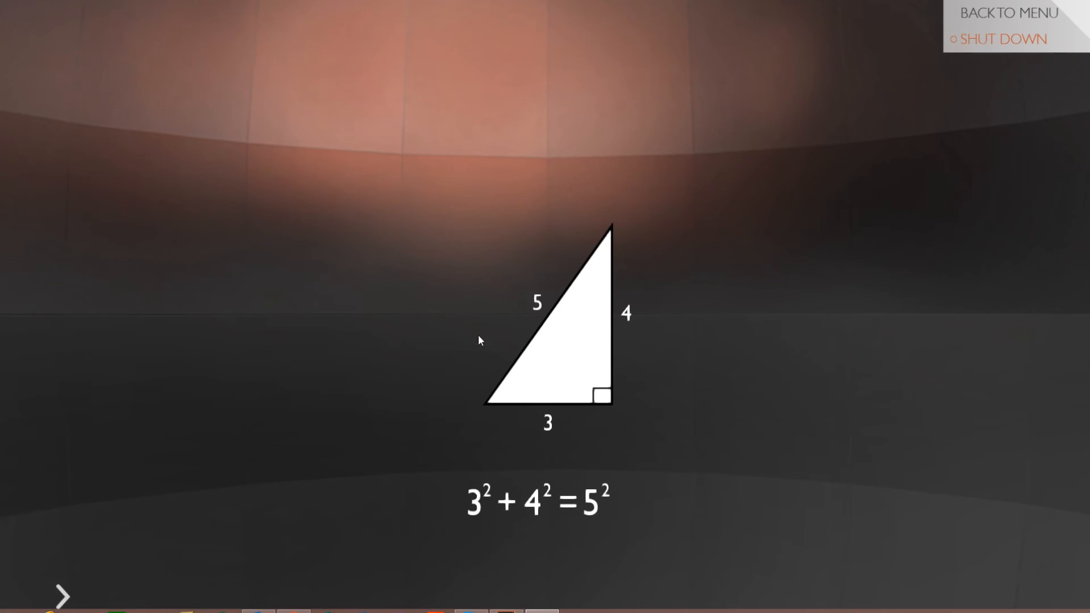
mouse_move(775, 217)
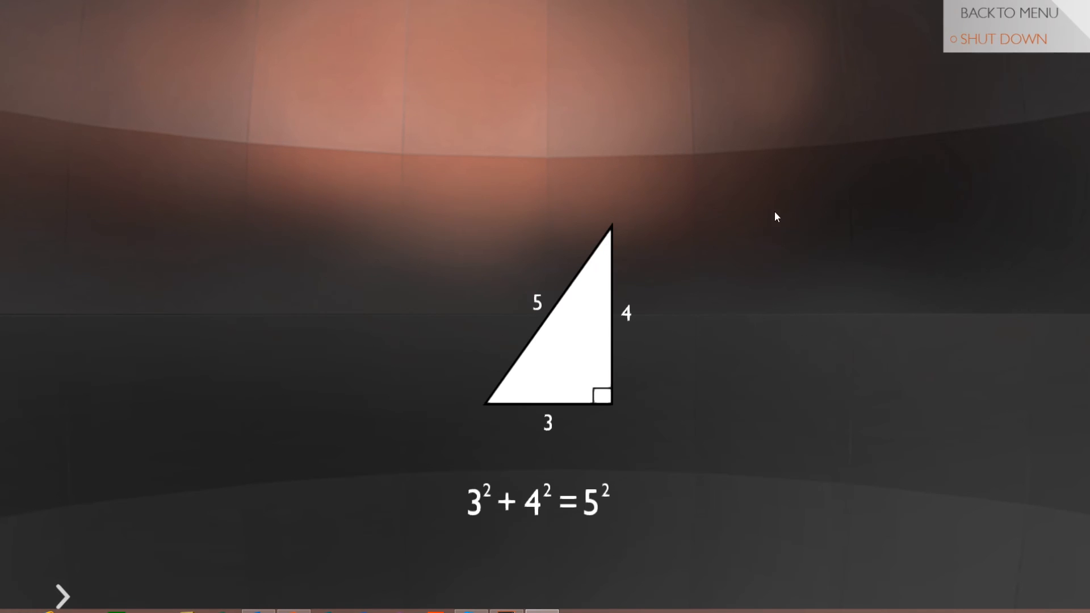
mouse_move(881, 165)
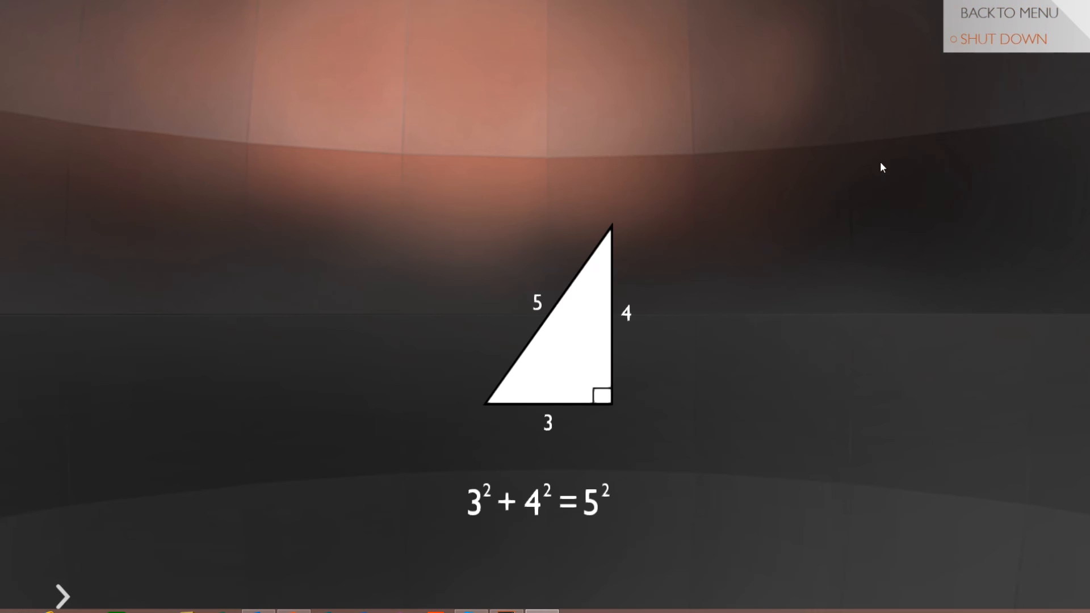
mouse_move(752, 235)
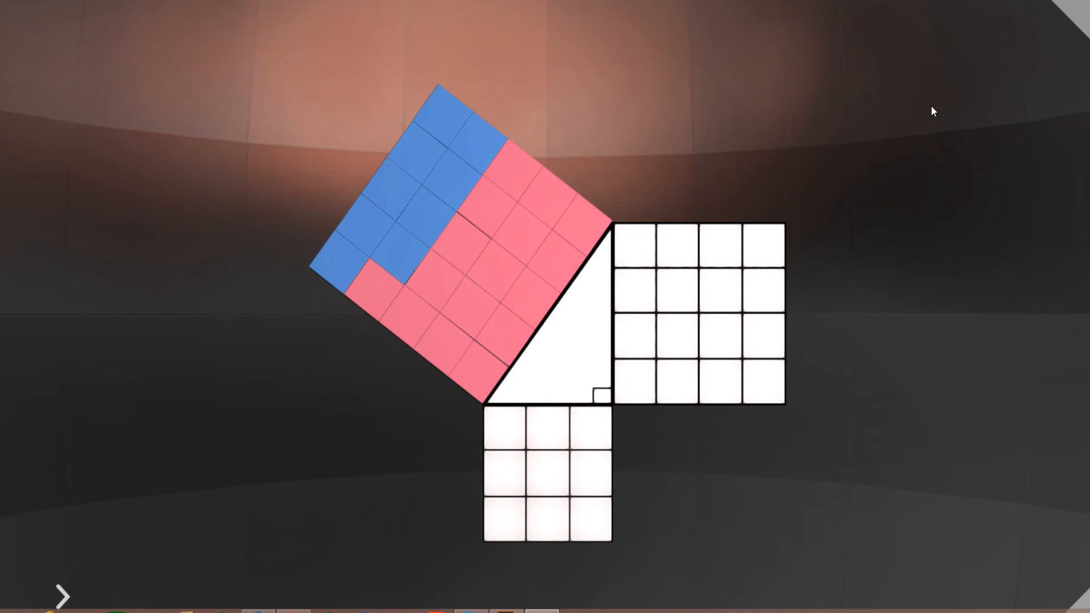
mouse_move(797, 92)
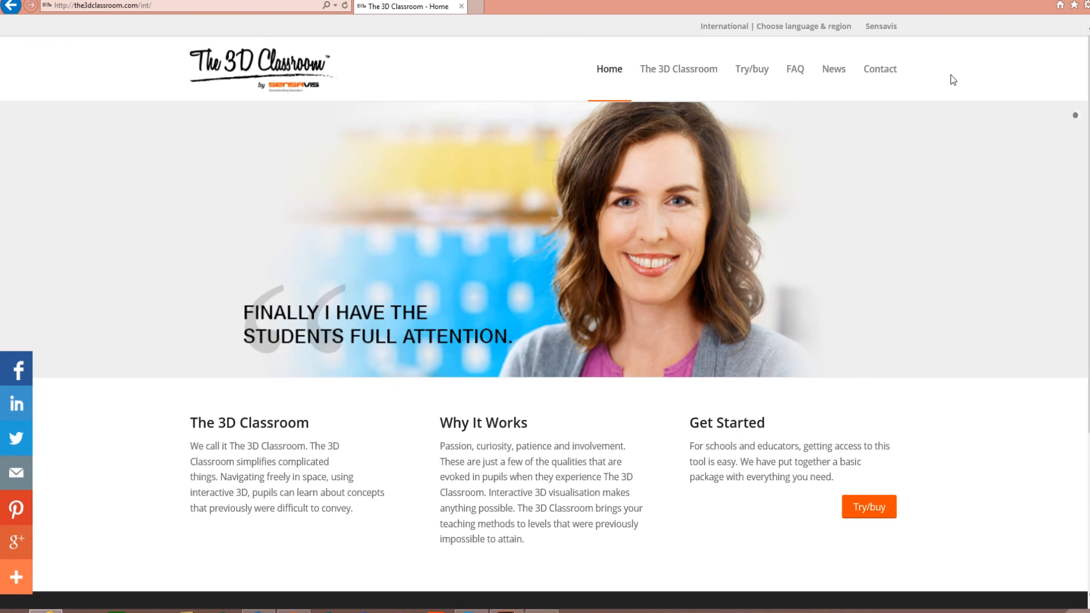
mouse_move(944, 58)
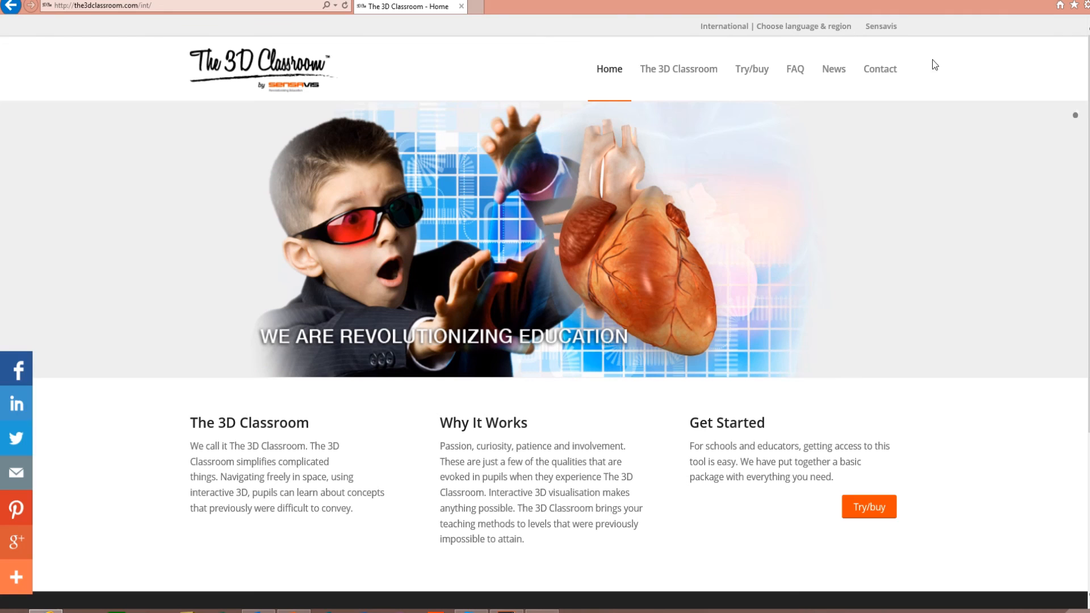
Scroll the website homepage down to the footer's T3DC download links
scroll(down, 3)
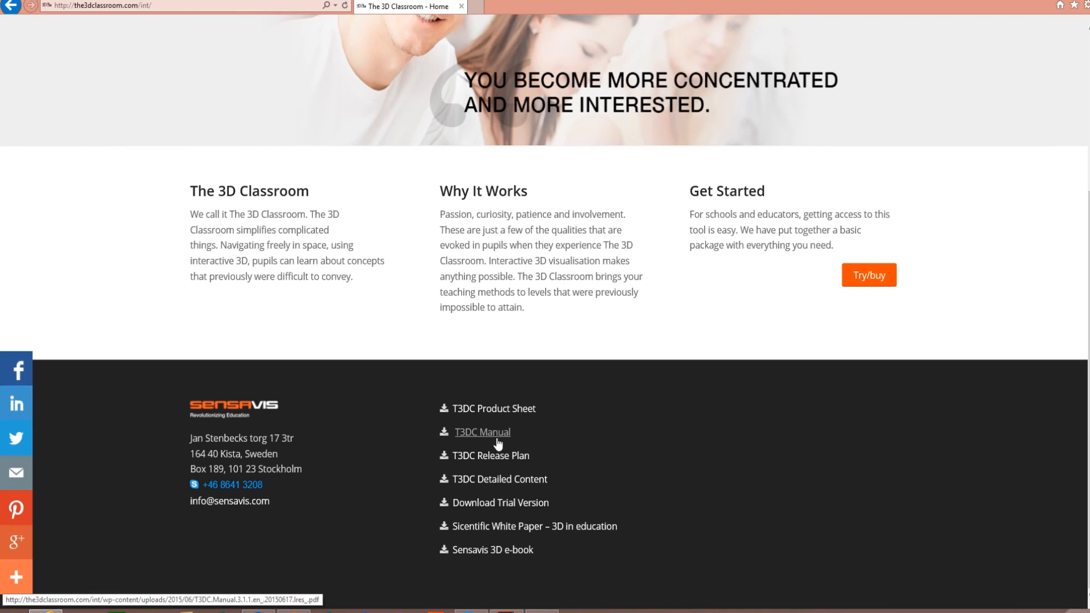
mouse_move(496, 523)
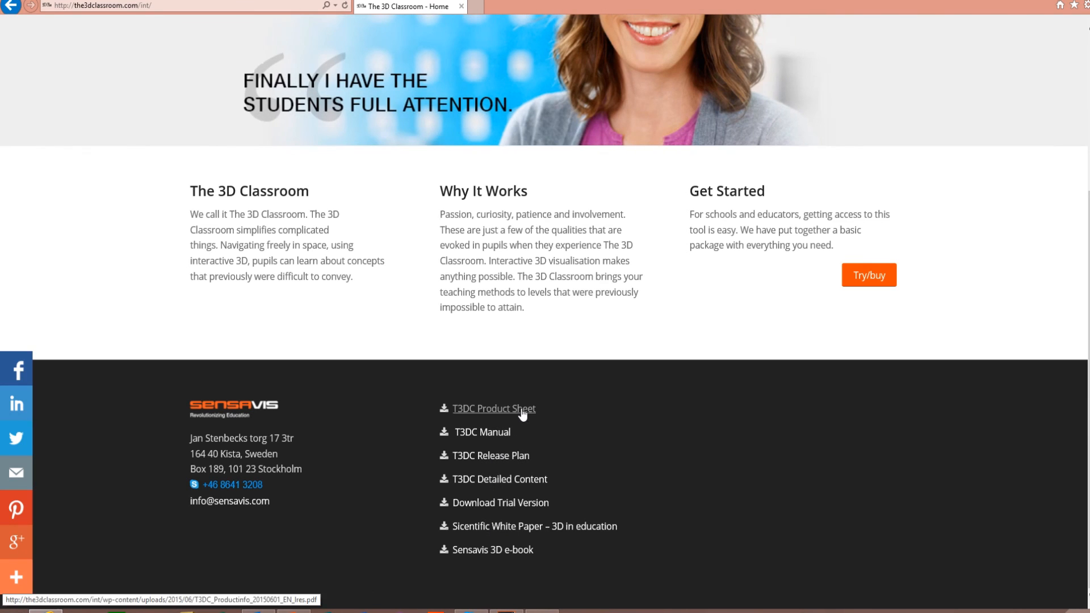
mouse_move(497, 435)
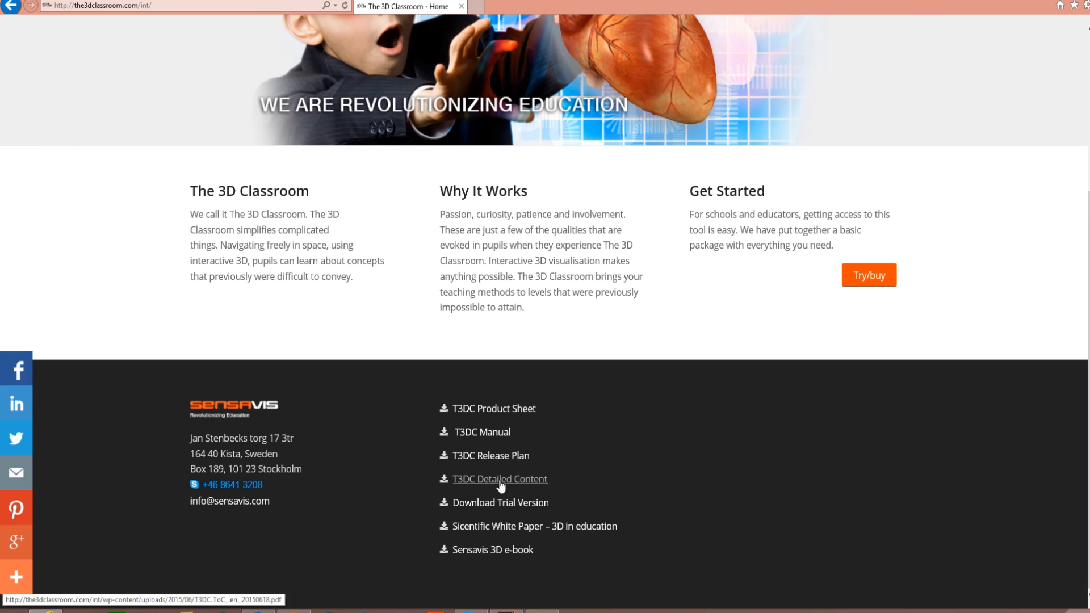
mouse_move(499, 415)
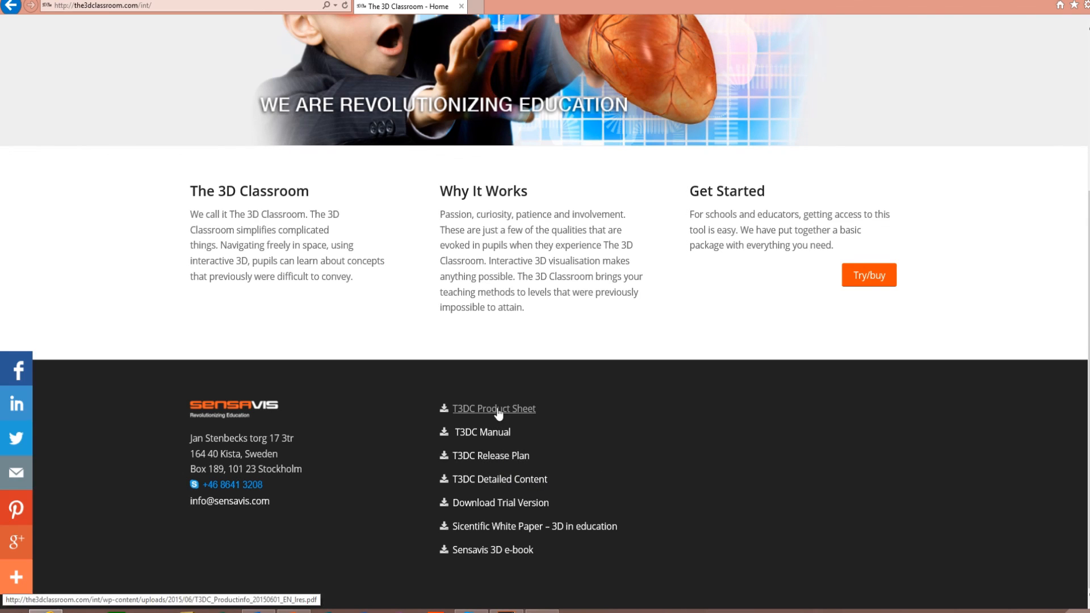
mouse_move(502, 486)
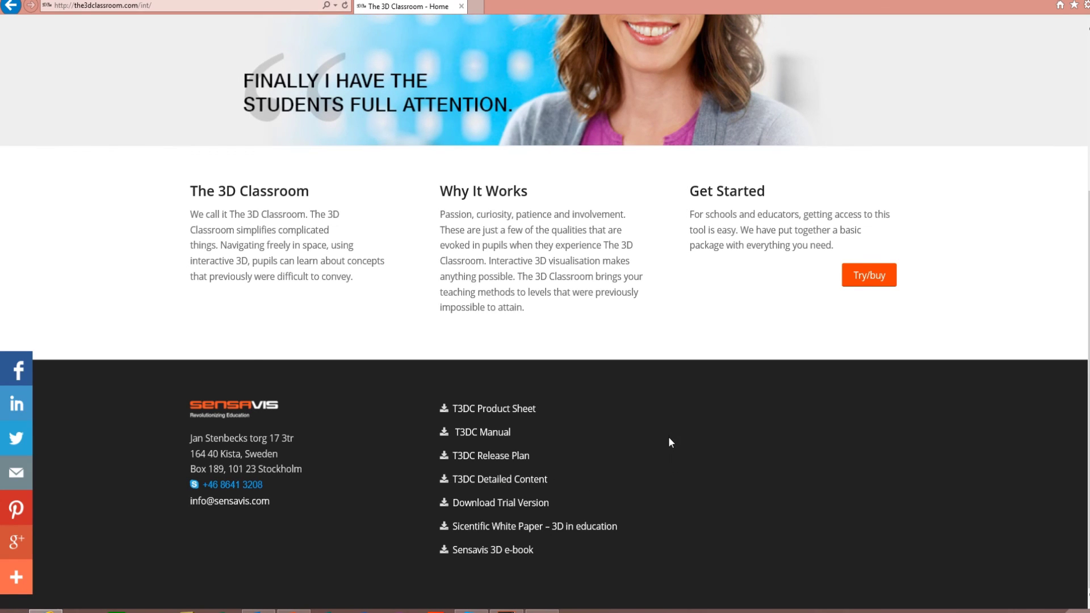
mouse_move(692, 436)
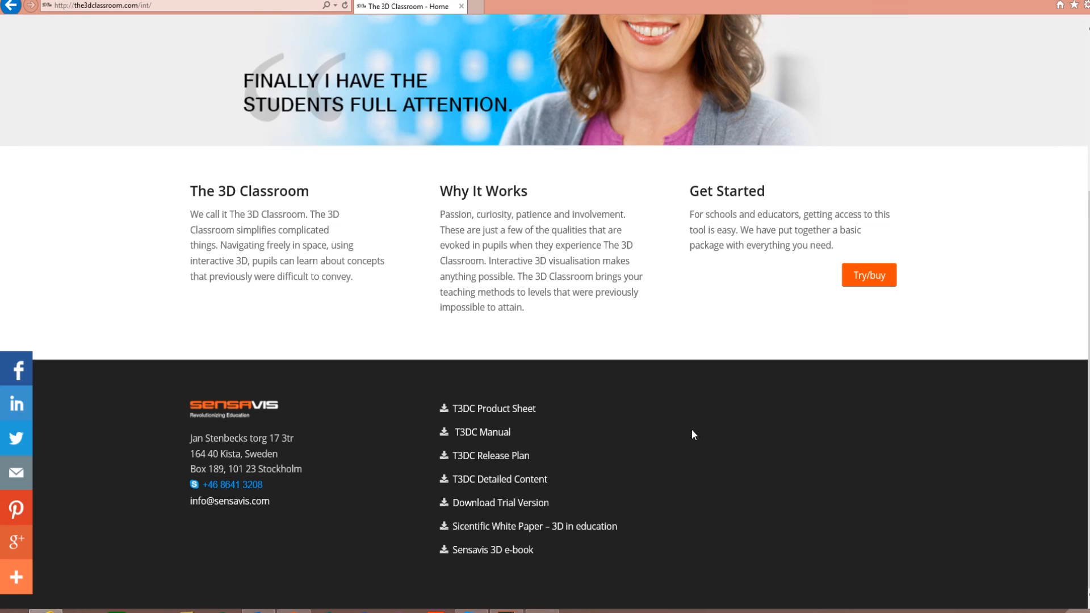